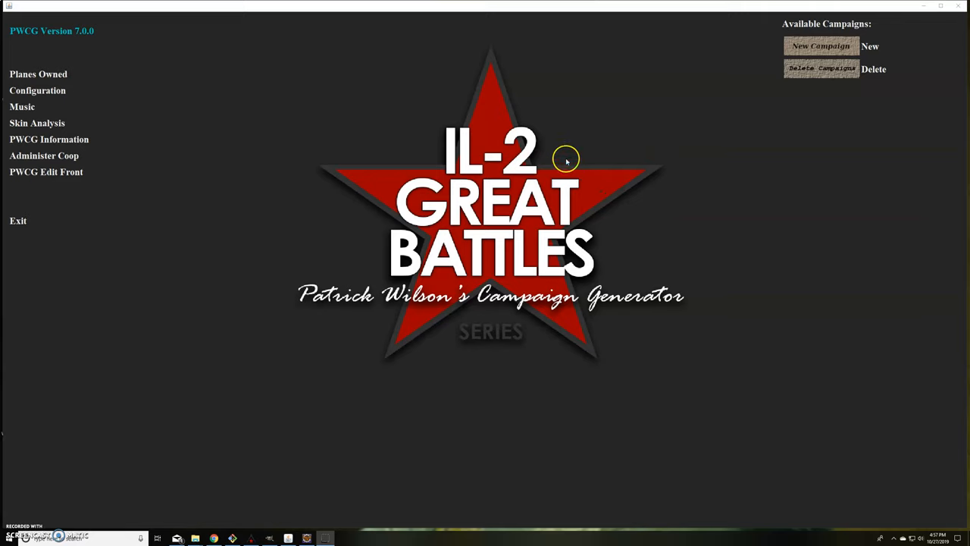
pyautogui.moveTo(230, 133)
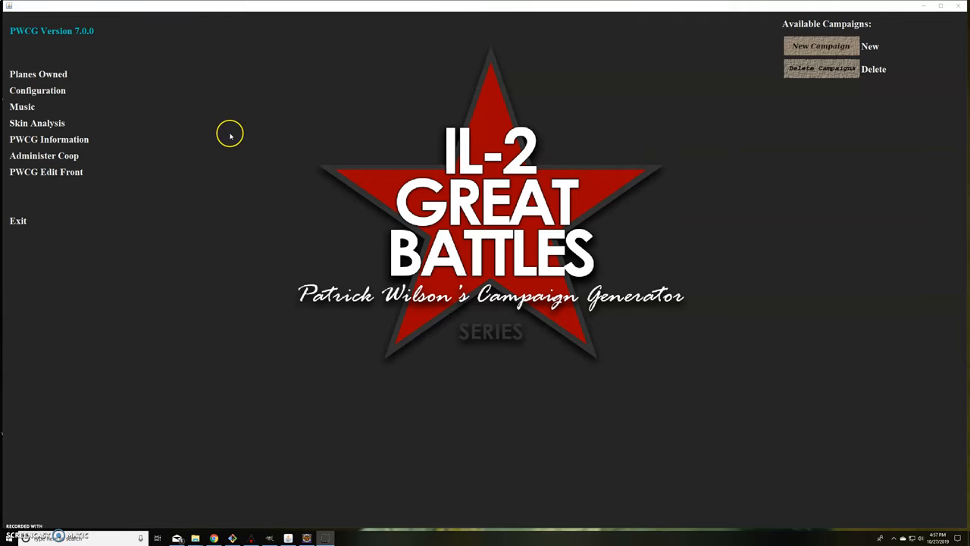
pyautogui.moveTo(515, 107)
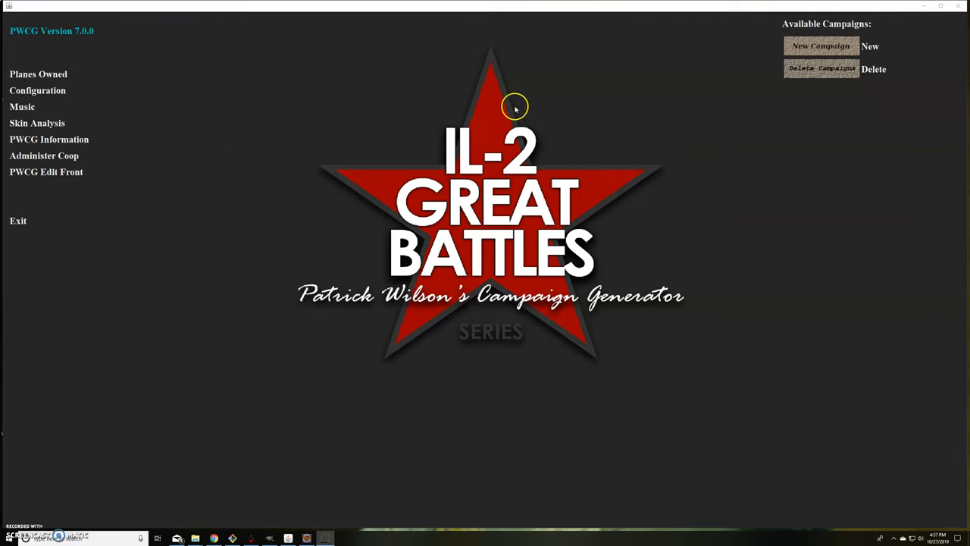
pyautogui.moveTo(103, 69)
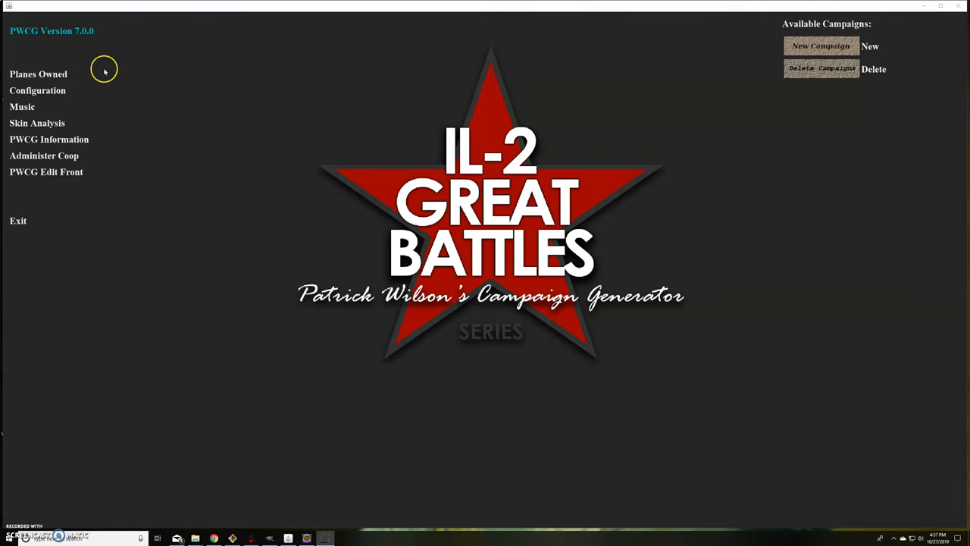
pyautogui.moveTo(55, 74)
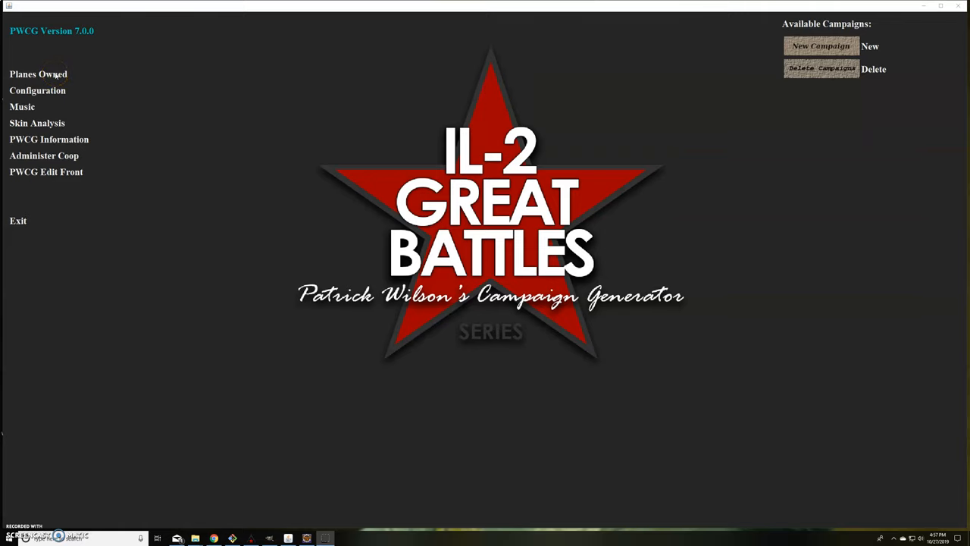
# Review the owned aircraft, then begin a new campaign from Available Campaigns
pyautogui.click(38, 72)
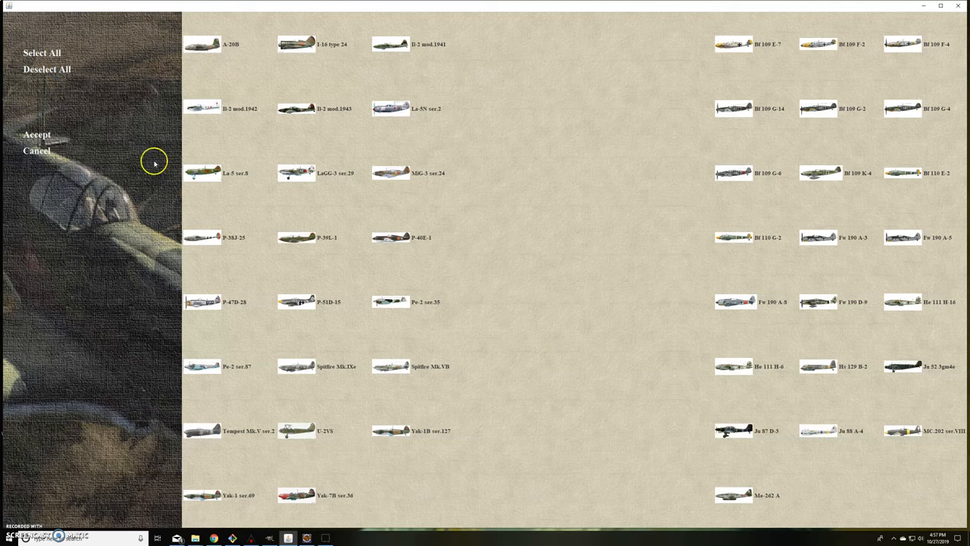
pyautogui.moveTo(100, 131)
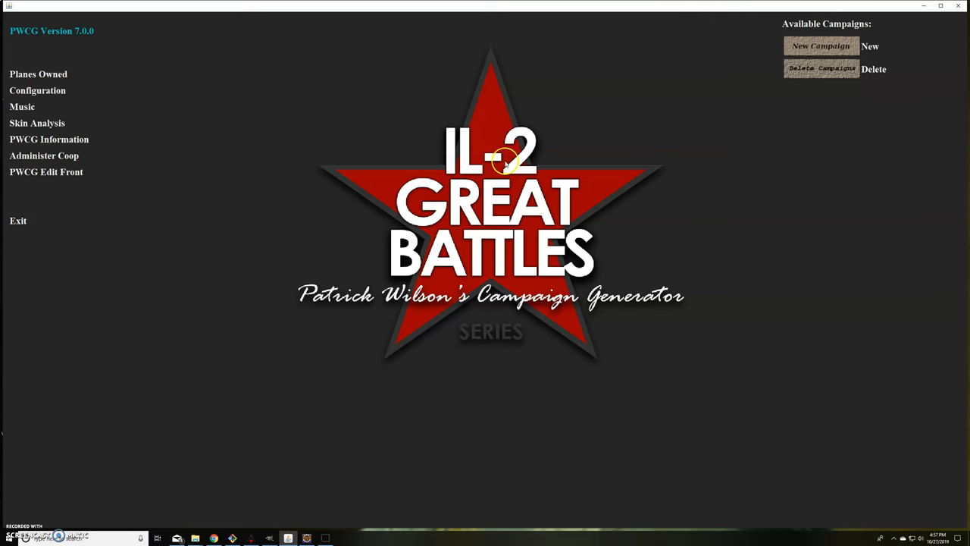
pyautogui.moveTo(822, 46)
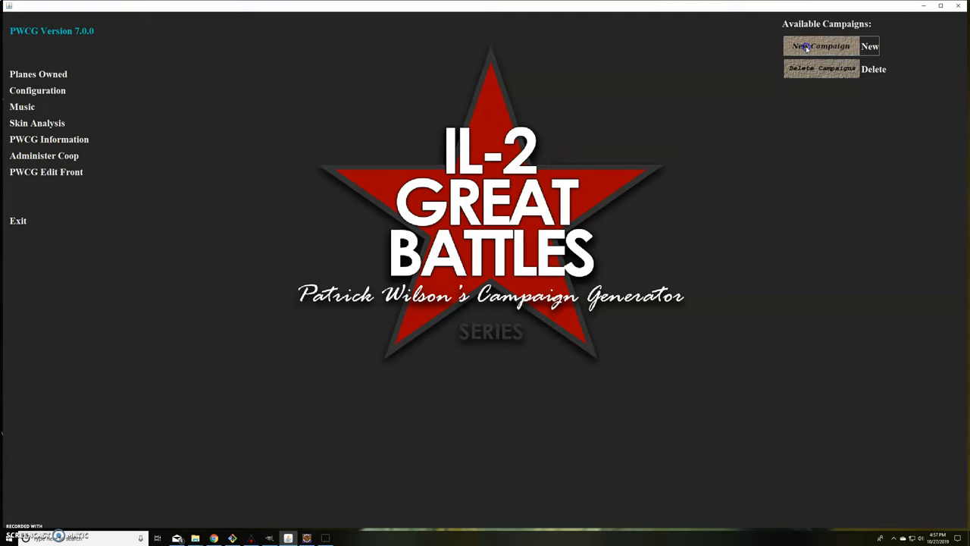
pyautogui.click(821, 45)
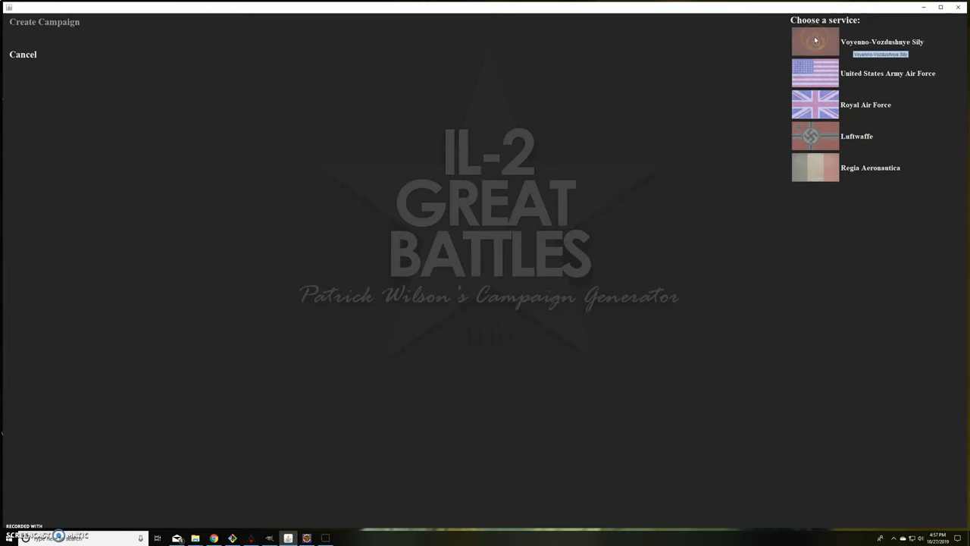
# Choose the Voyenno-Vozdushnye Sily (Soviet air force) as the campaign's air service
pyautogui.click(815, 42)
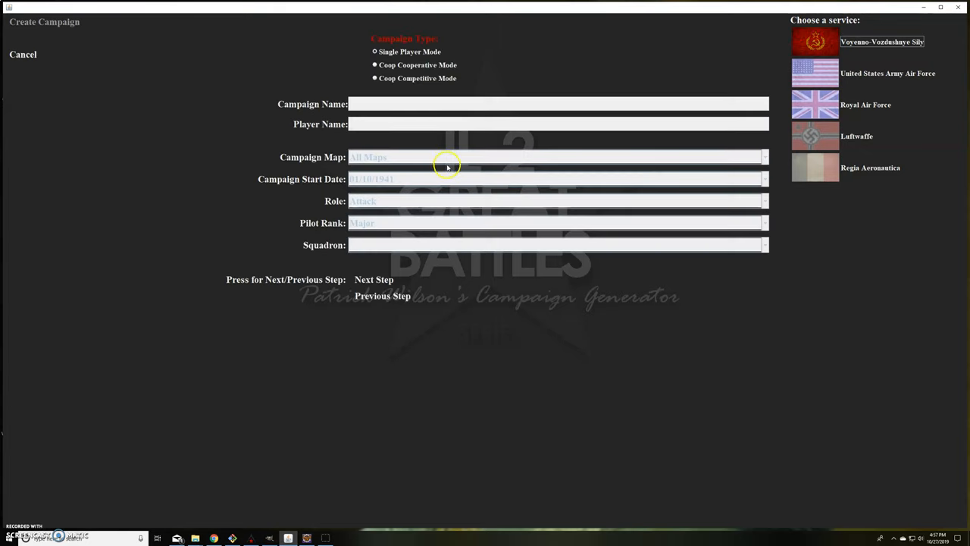
pyautogui.moveTo(382, 279)
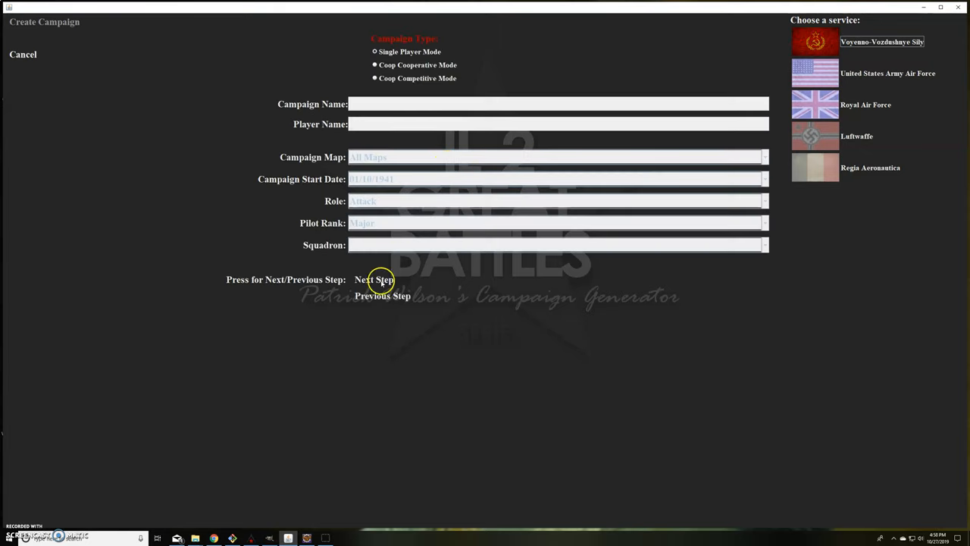
pyautogui.moveTo(416, 73)
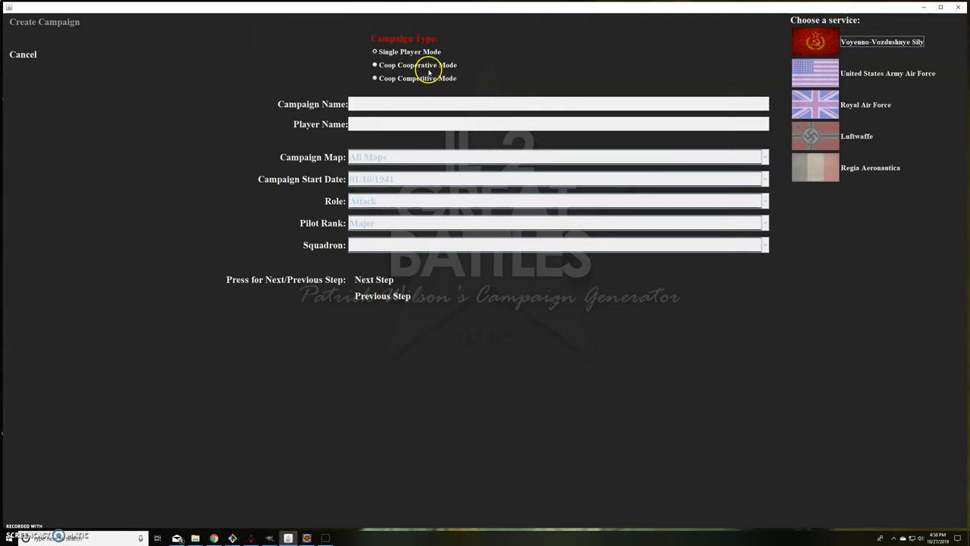
pyautogui.moveTo(431, 70)
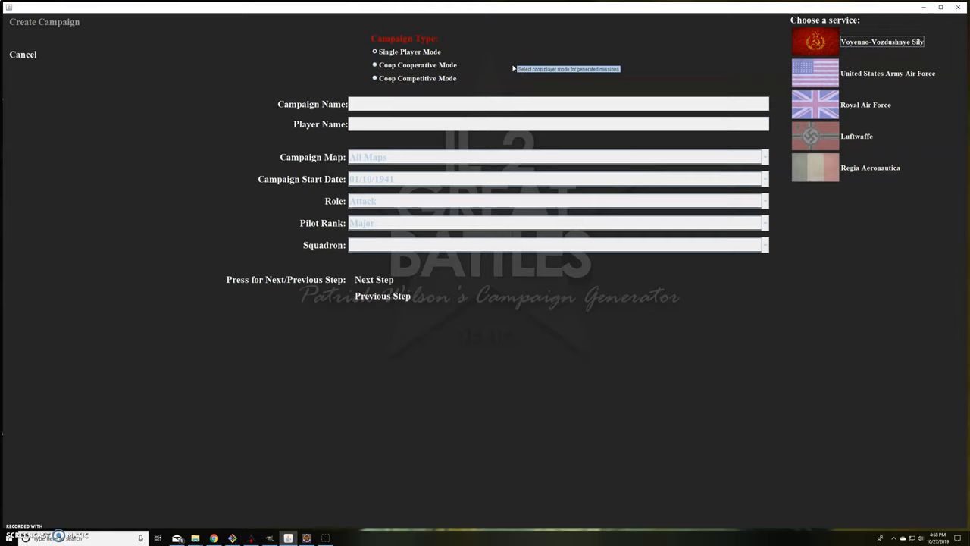
pyautogui.moveTo(512, 68)
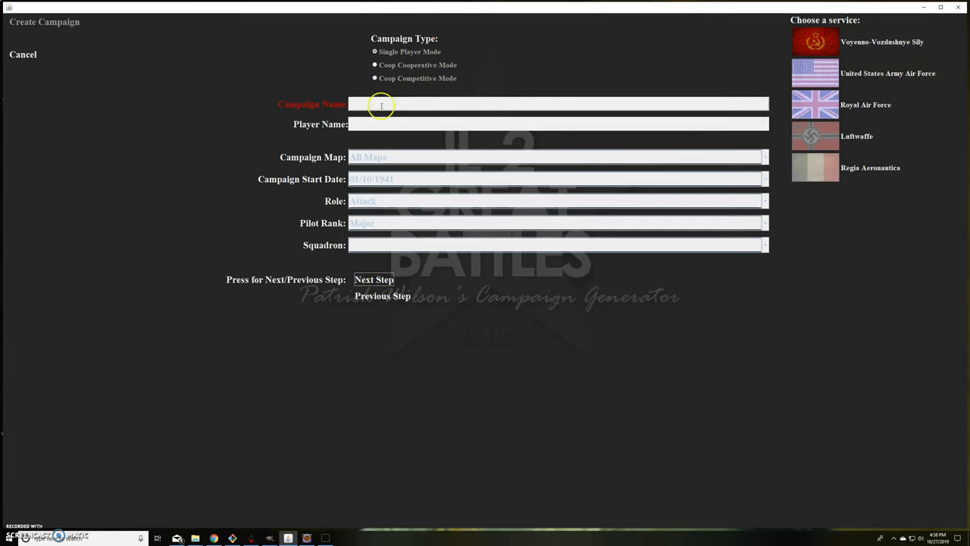
# Enter 'My Campaign' as the campaign name and 'My Pilot' as the player name
pyautogui.write('My')
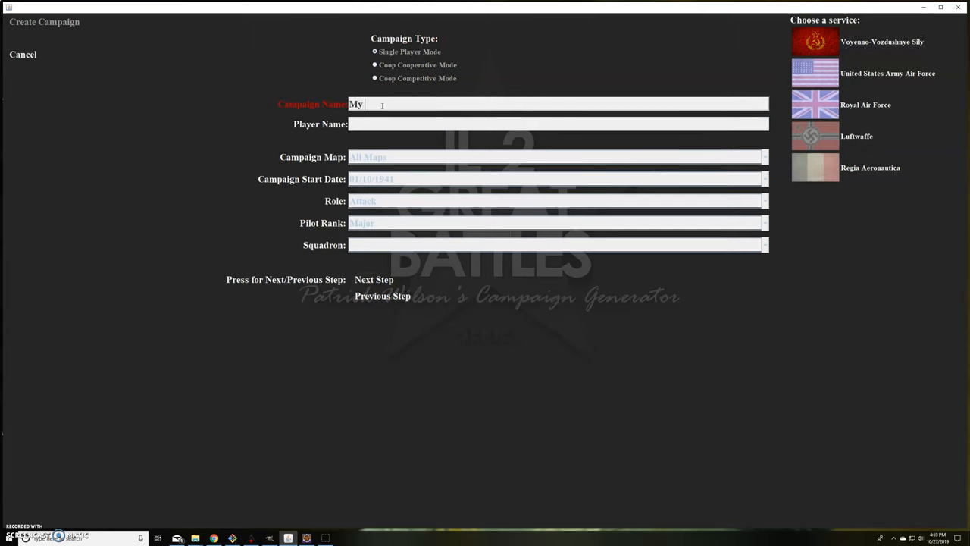
pyautogui.write('Campoa')
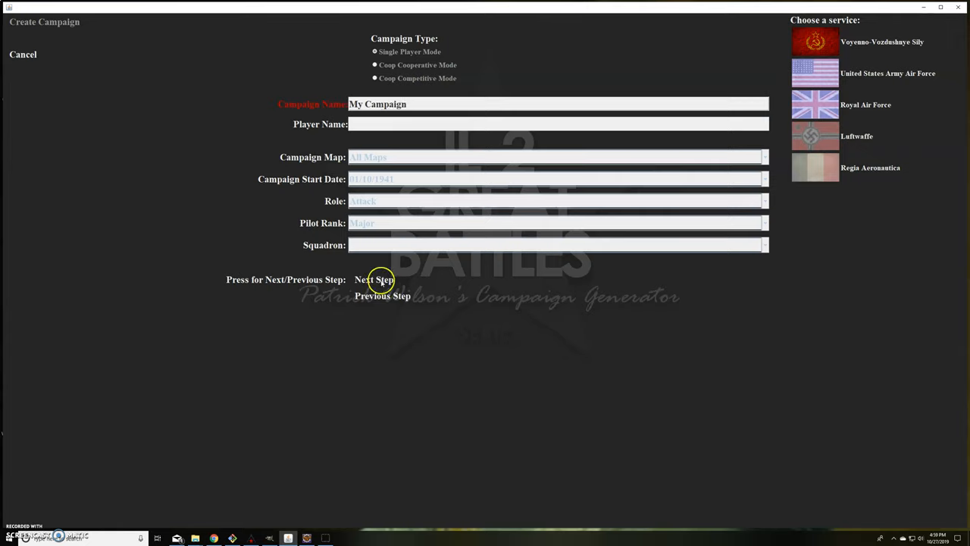
pyautogui.click(530, 124)
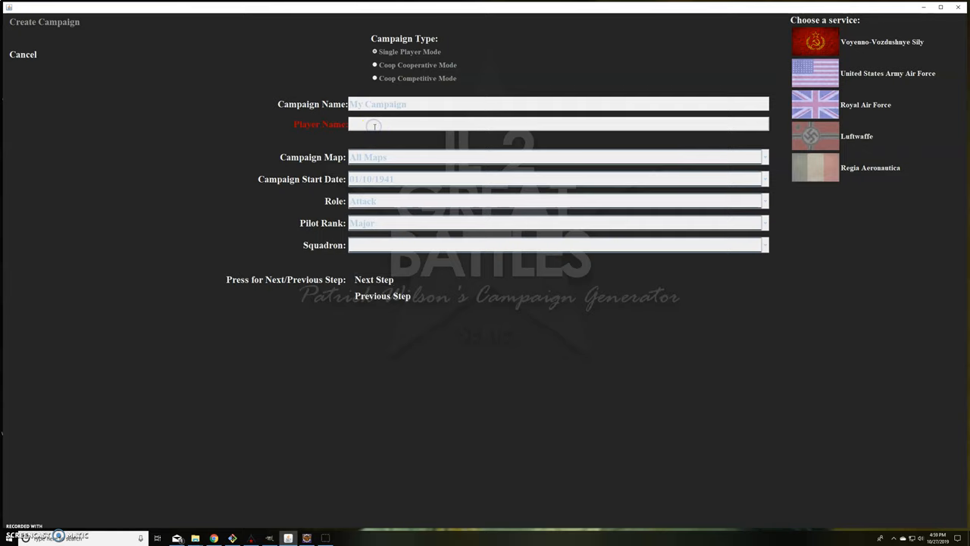
pyautogui.write('My Pilot')
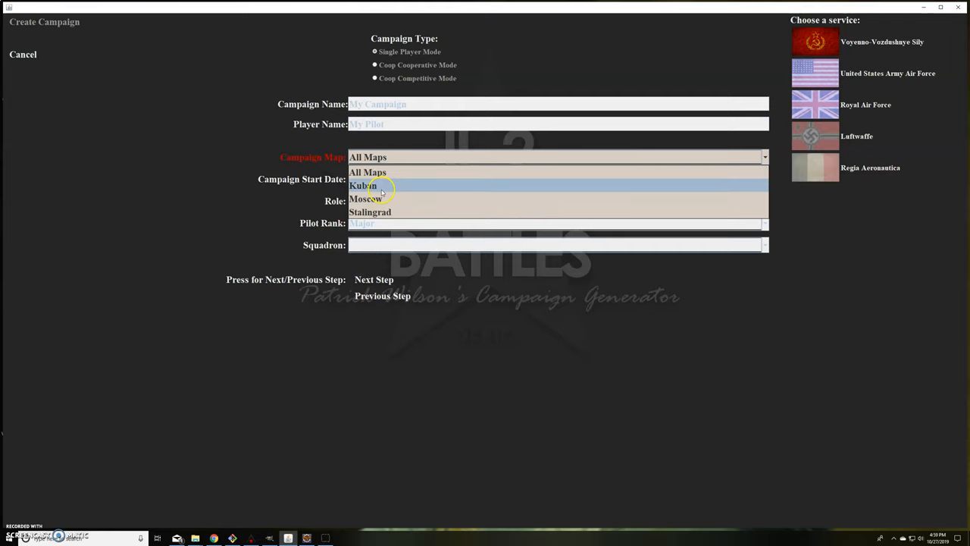
# Choose the Kuban map and the 01/06/1942 campaign start date
pyautogui.click(364, 185)
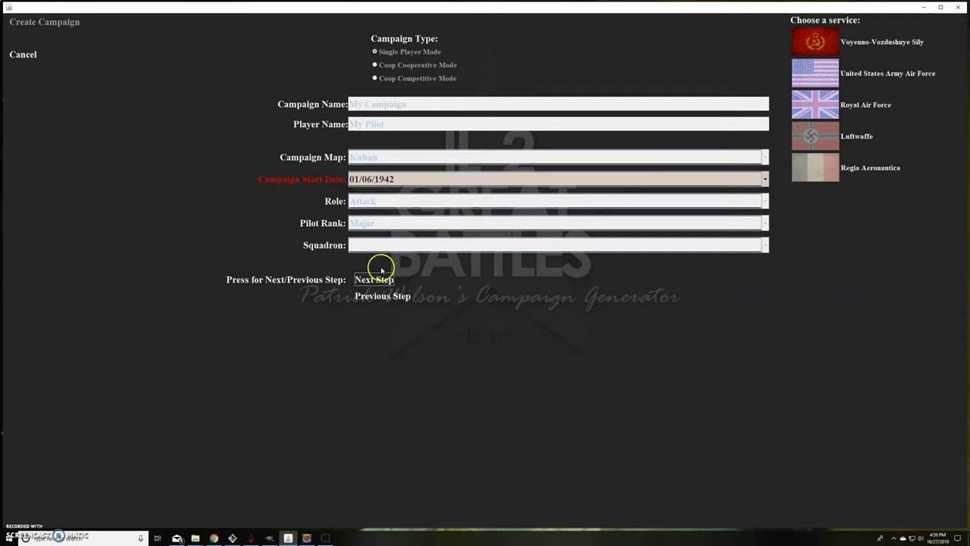
pyautogui.click(764, 179)
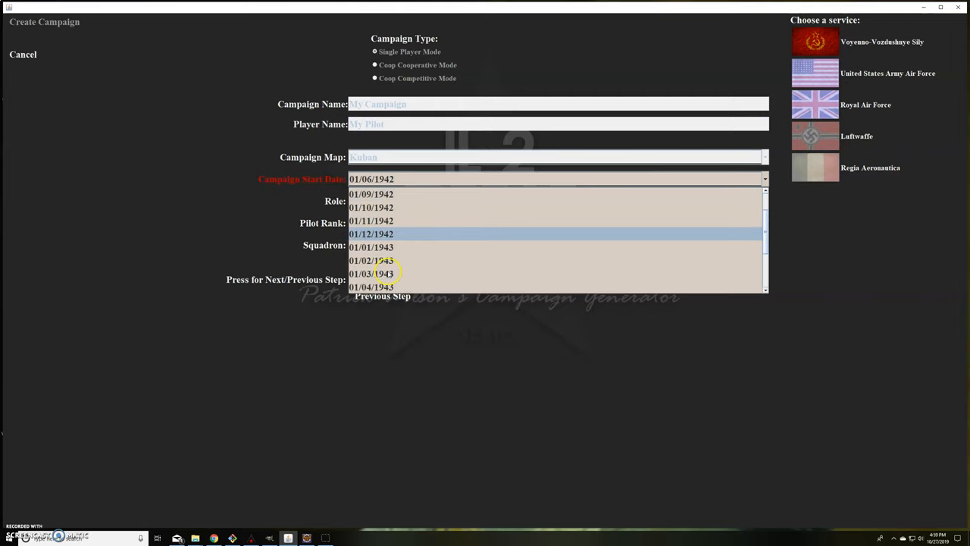
pyautogui.click(372, 273)
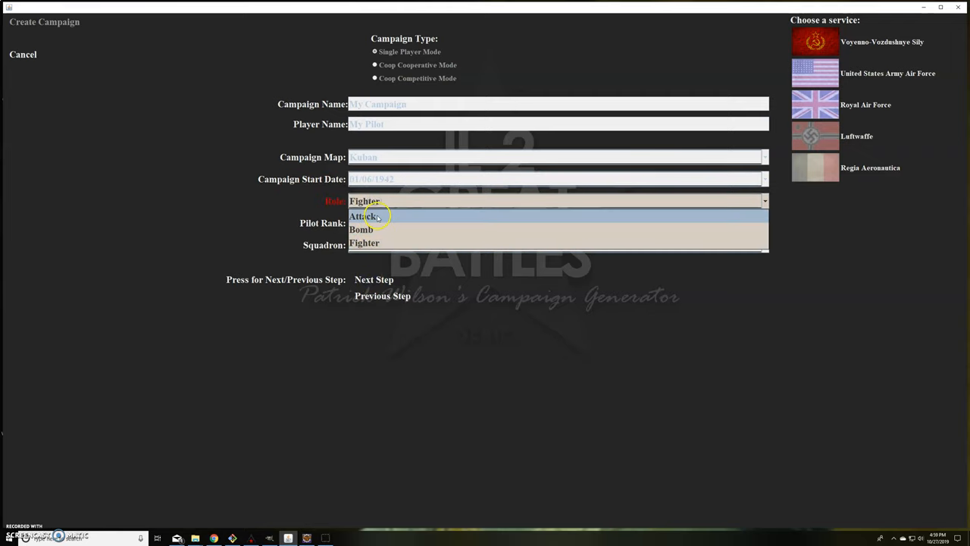
# Set the role to Attack and choose the 621st Ground Attack Air Regiment as squadron
pyautogui.click(366, 215)
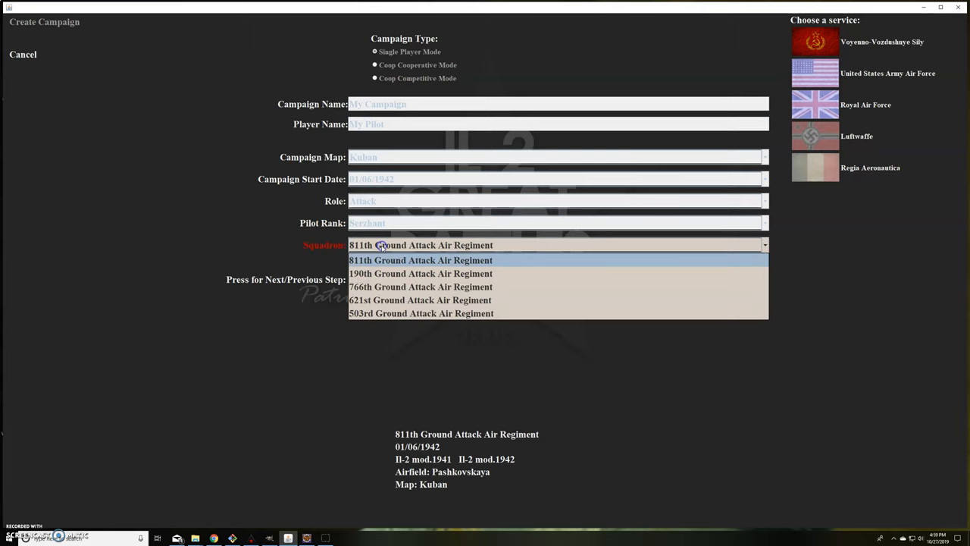
pyautogui.click(422, 273)
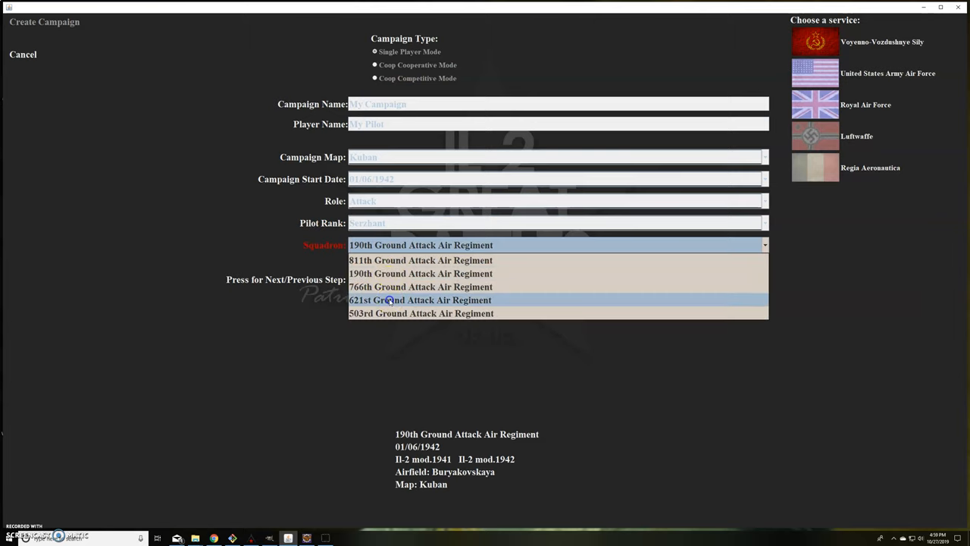
pyautogui.click(420, 300)
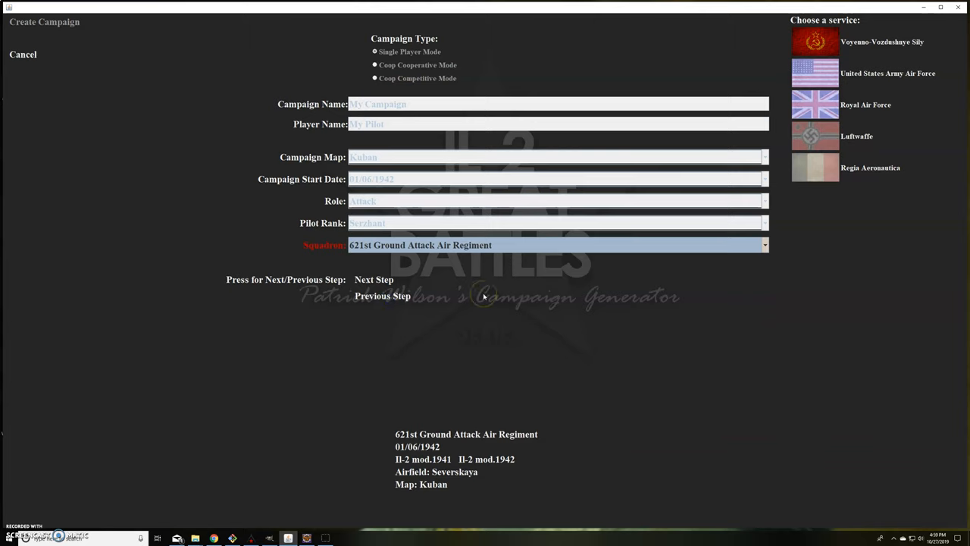
pyautogui.moveTo(437, 256)
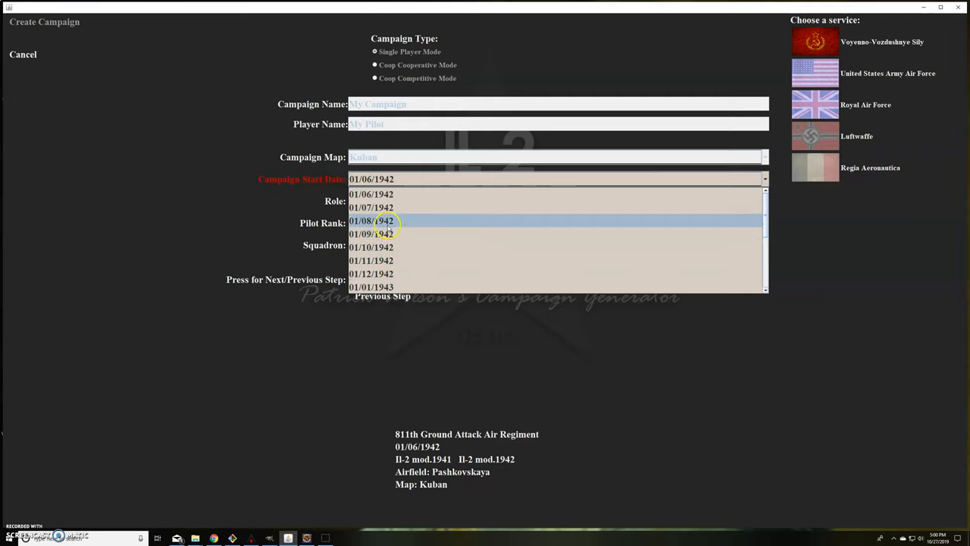
# Reselect the 01/06/1942 start date and Attack role, ending on the 811th Ground Attack Air Regiment
pyautogui.click(370, 221)
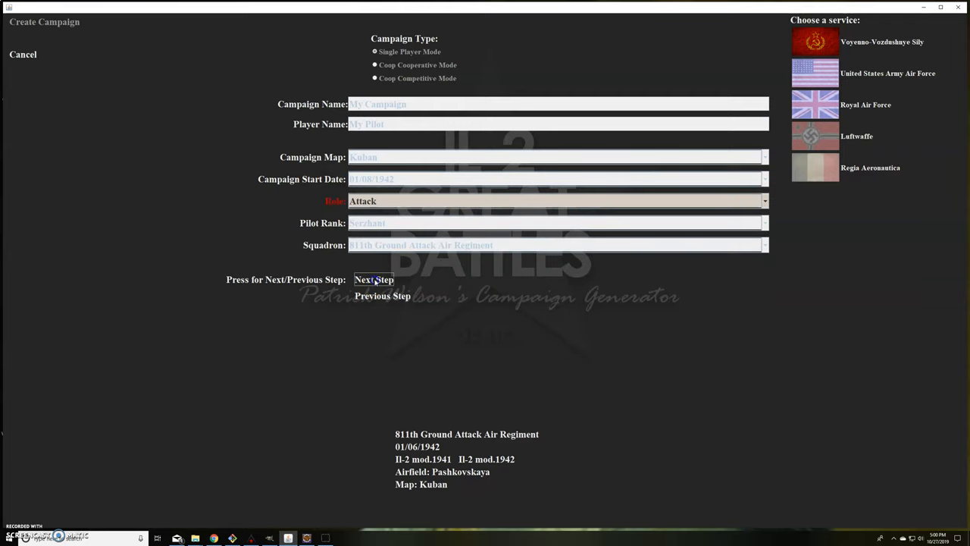
pyautogui.click(373, 279)
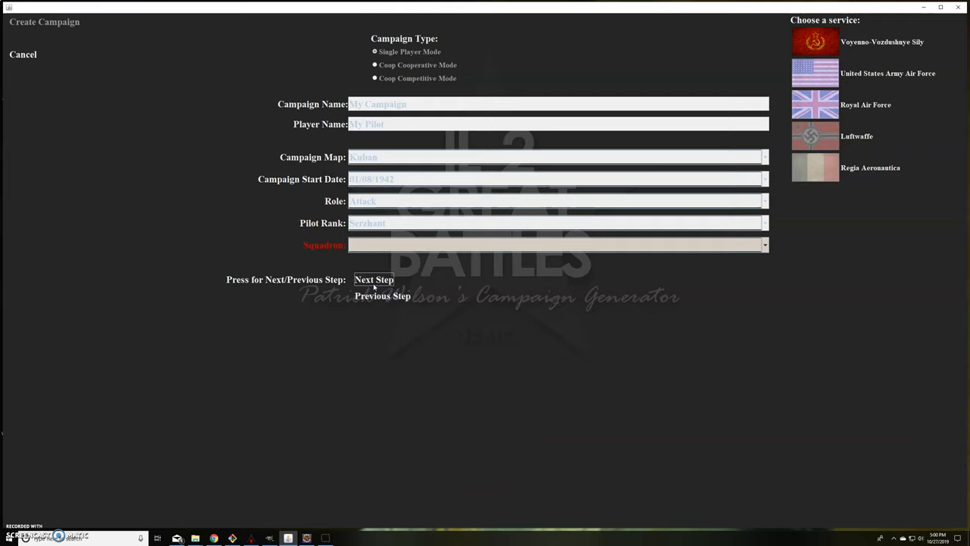
pyautogui.moveTo(373, 295)
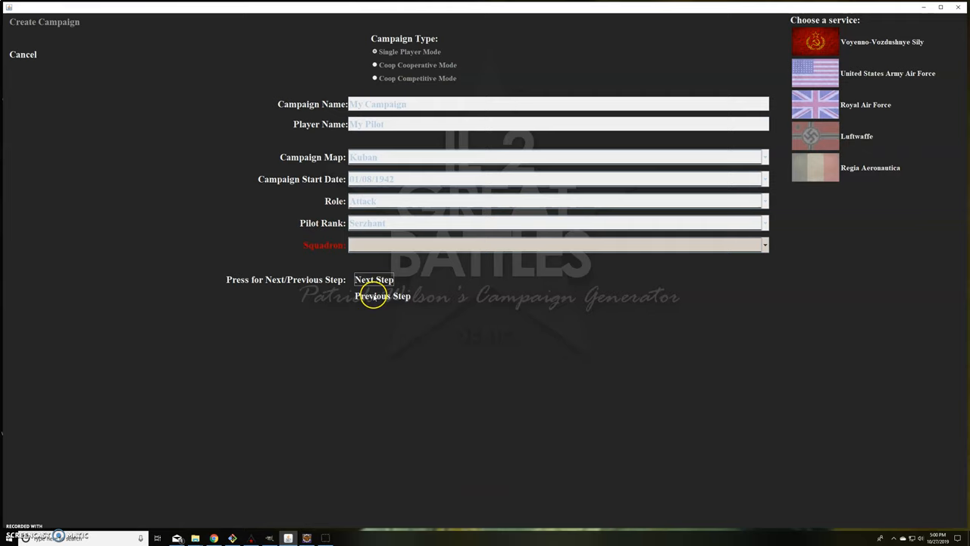
pyautogui.click(764, 179)
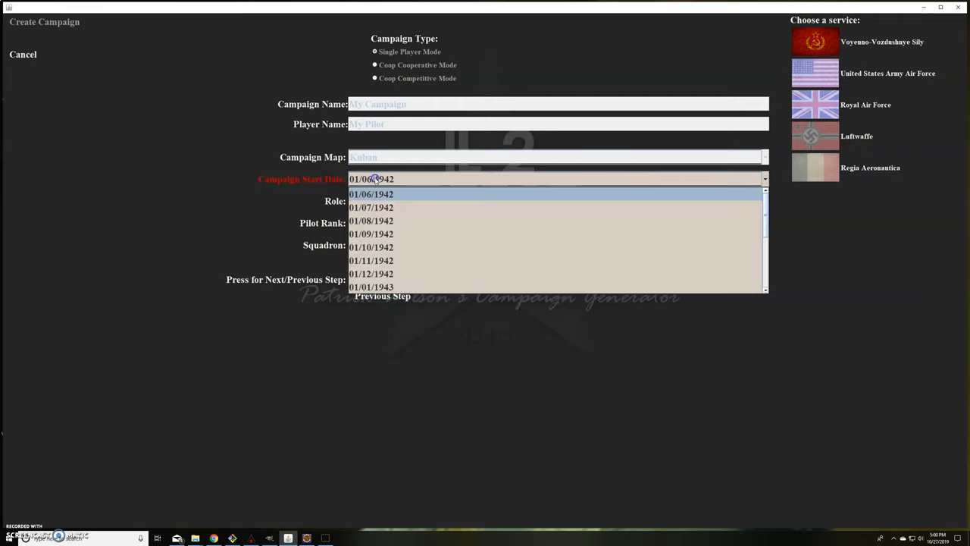
pyautogui.moveTo(372, 206)
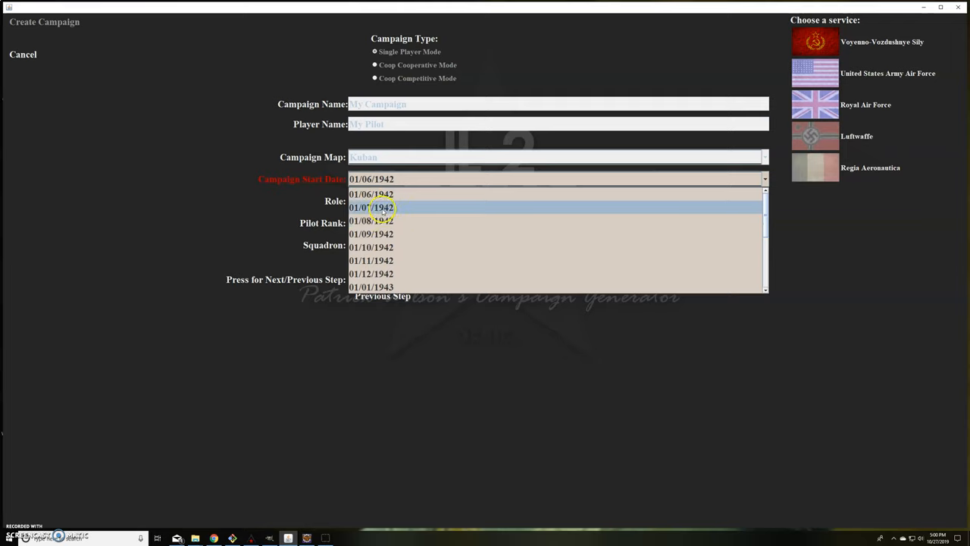
pyautogui.click(370, 194)
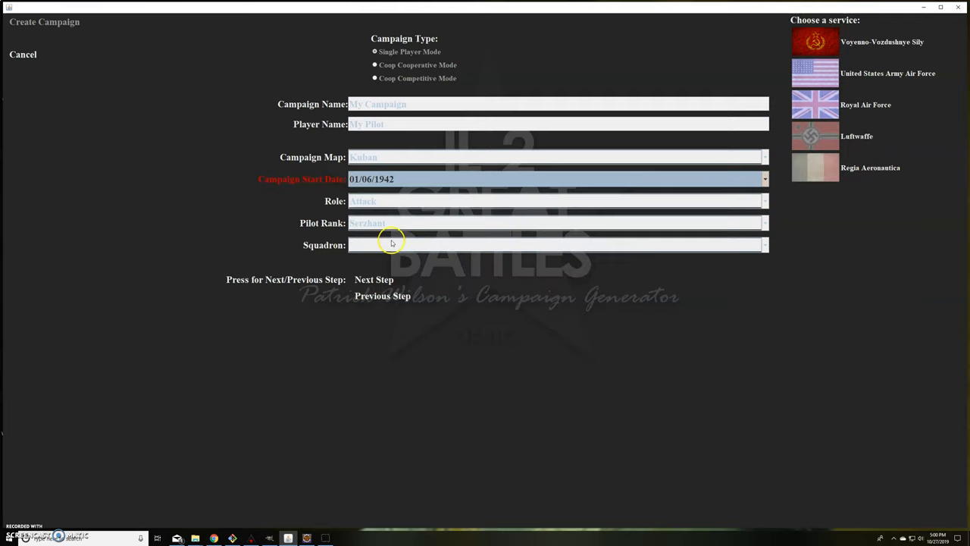
pyautogui.click(382, 245)
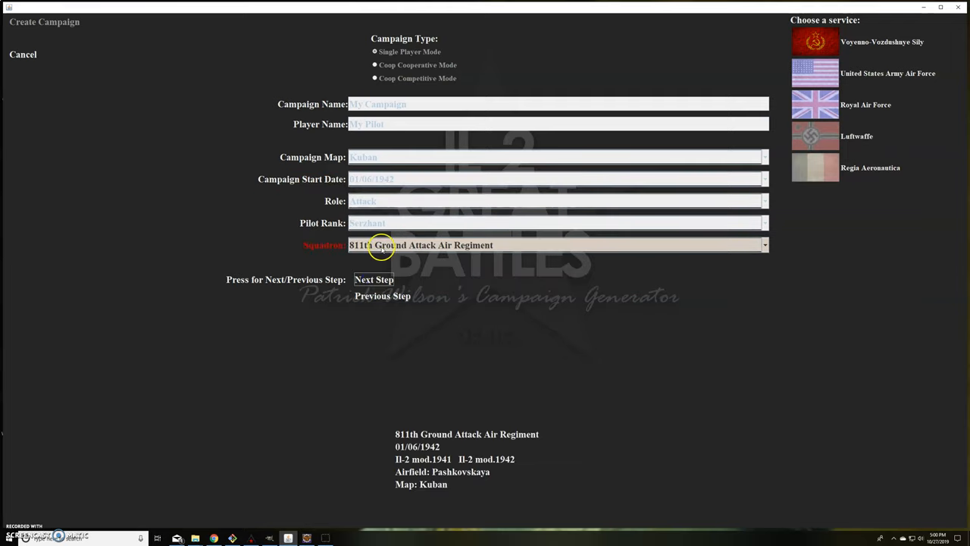
# Create the campaign and land on the squadron roster chalkboard with My Pilot listed
pyautogui.click(764, 246)
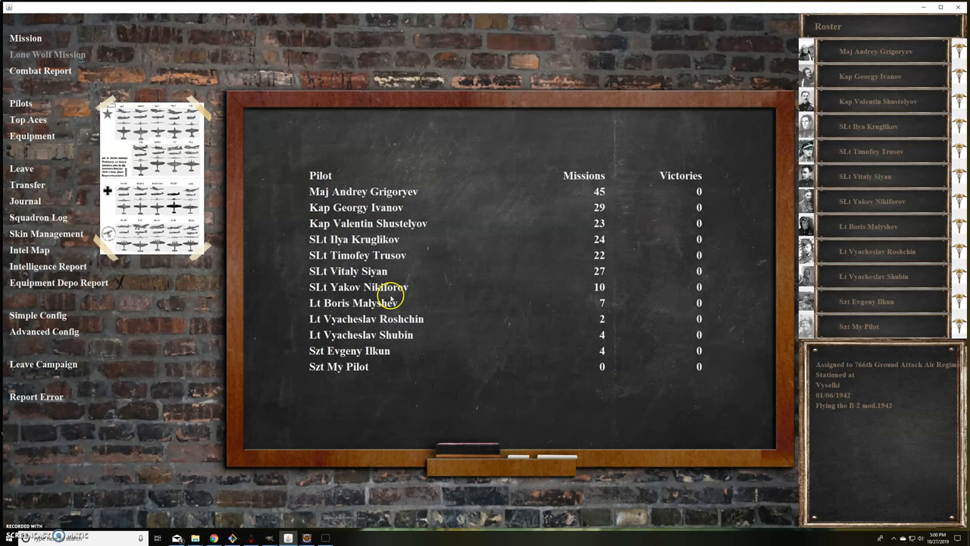
pyautogui.moveTo(391, 301)
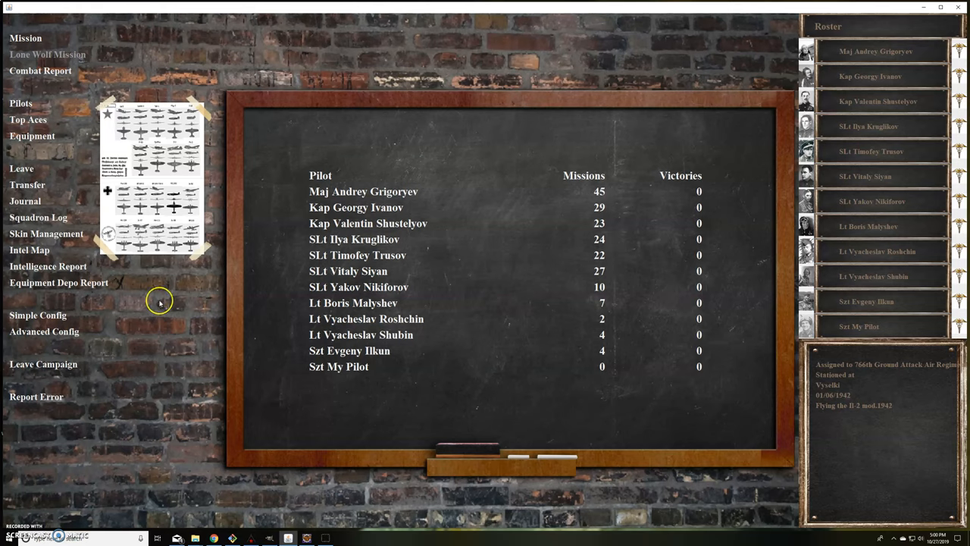
pyautogui.moveTo(264, 521)
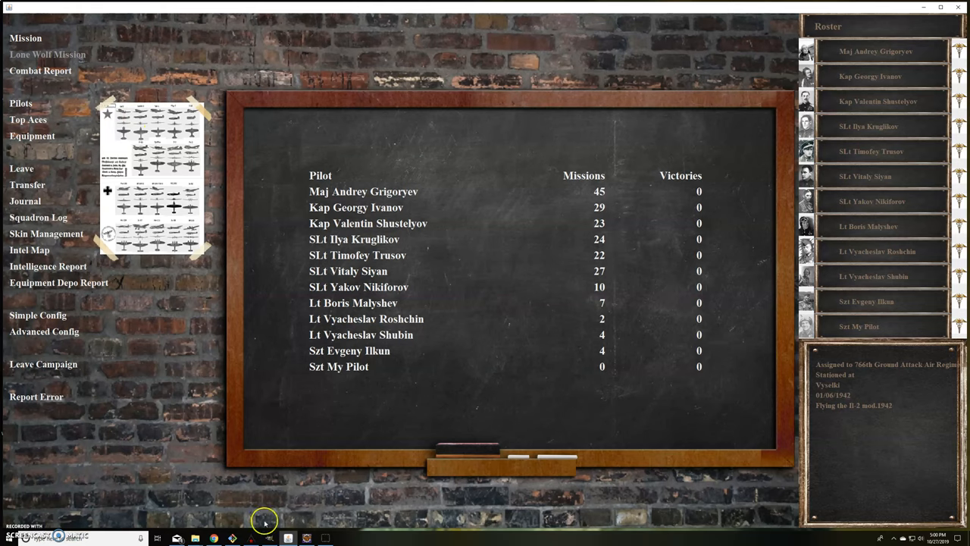